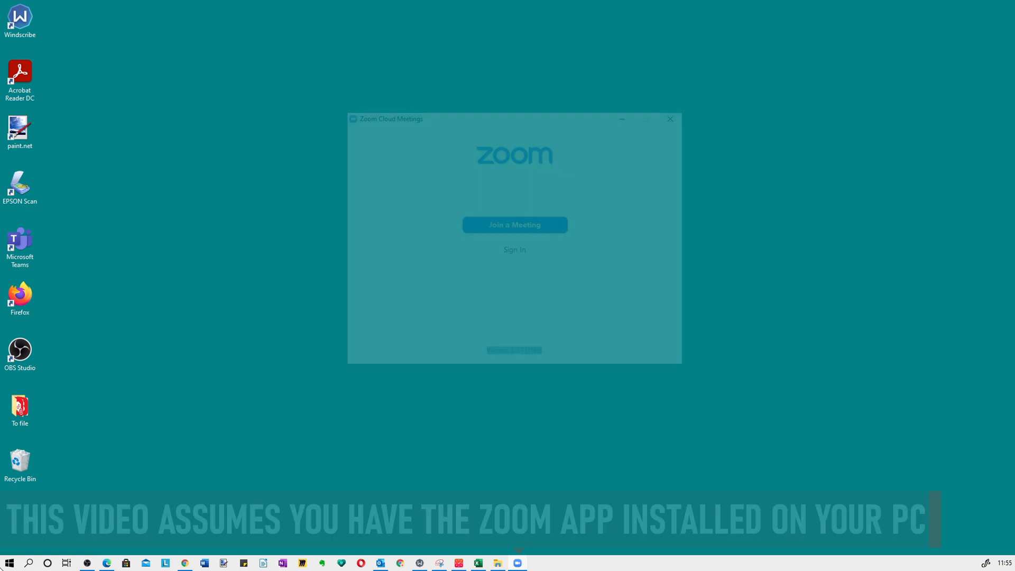
Step: Sign in to Zoom with the saved email and password to reach the home screen
left_click(670, 119)
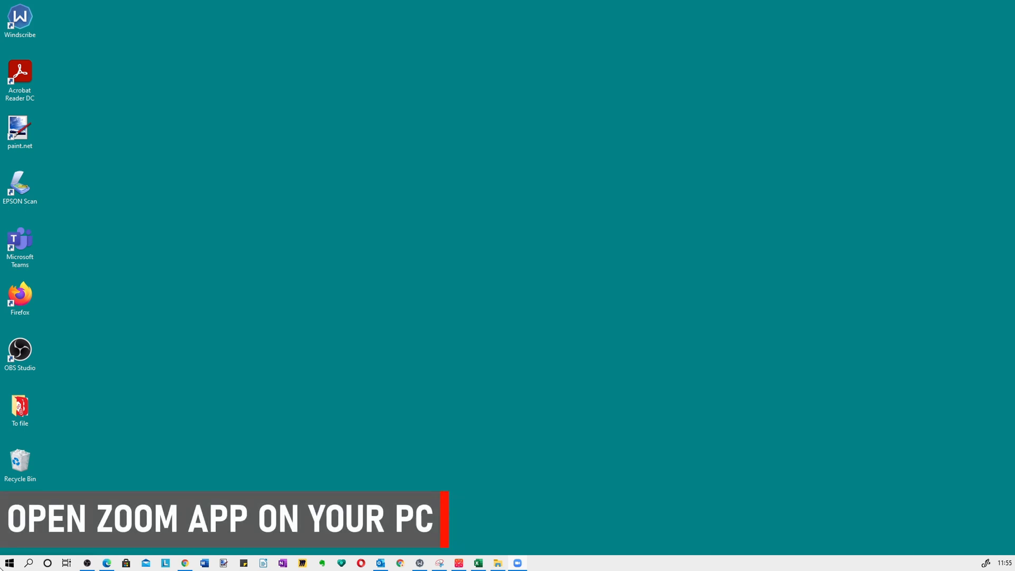
left_click(517, 562)
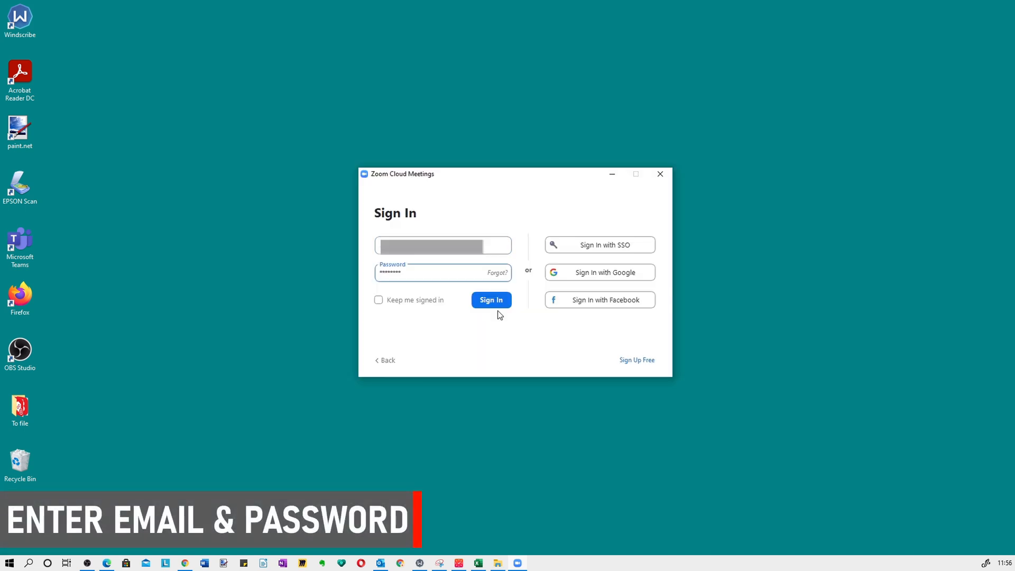
left_click(490, 299)
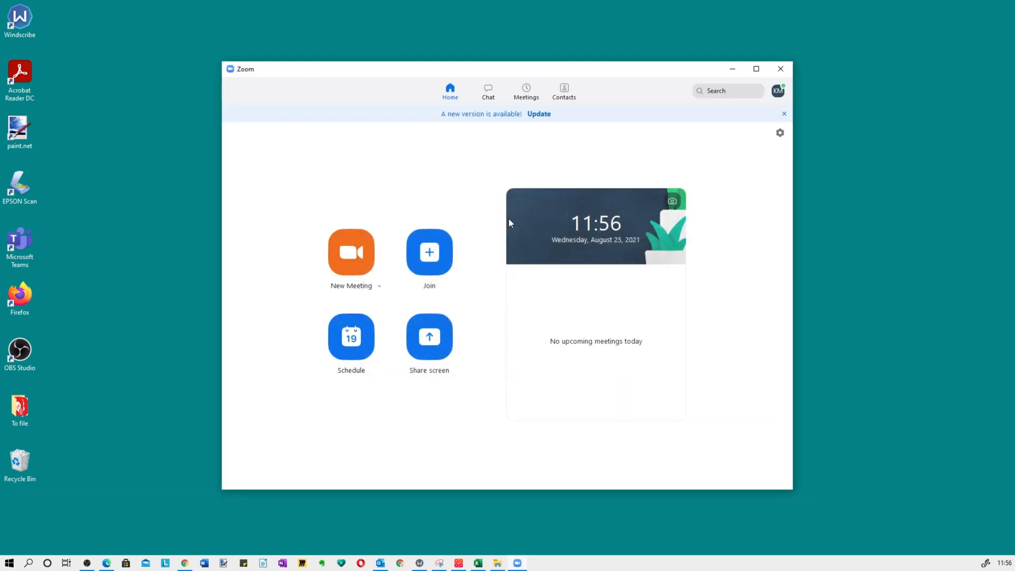
mouse_move(461, 131)
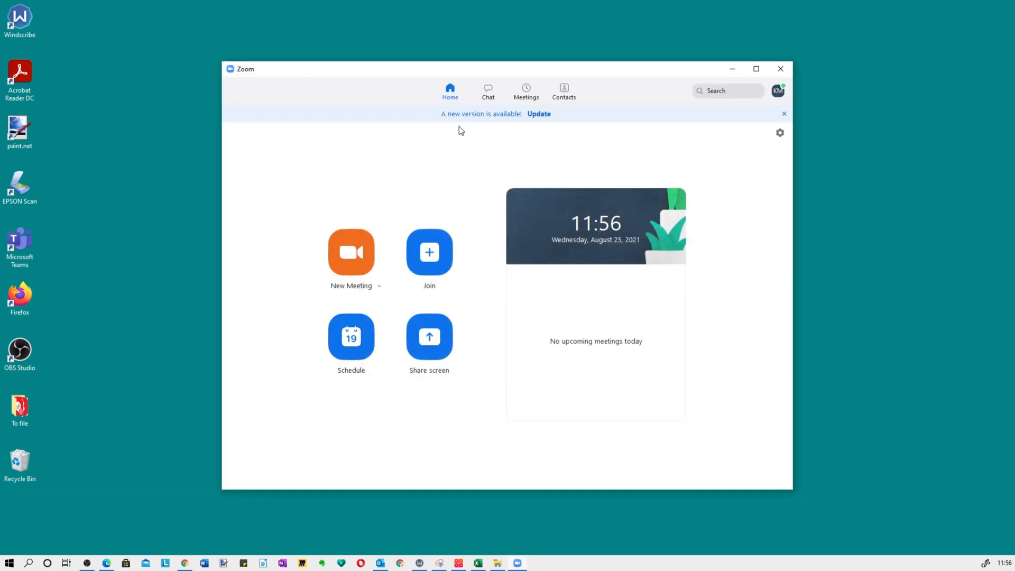
mouse_move(538, 114)
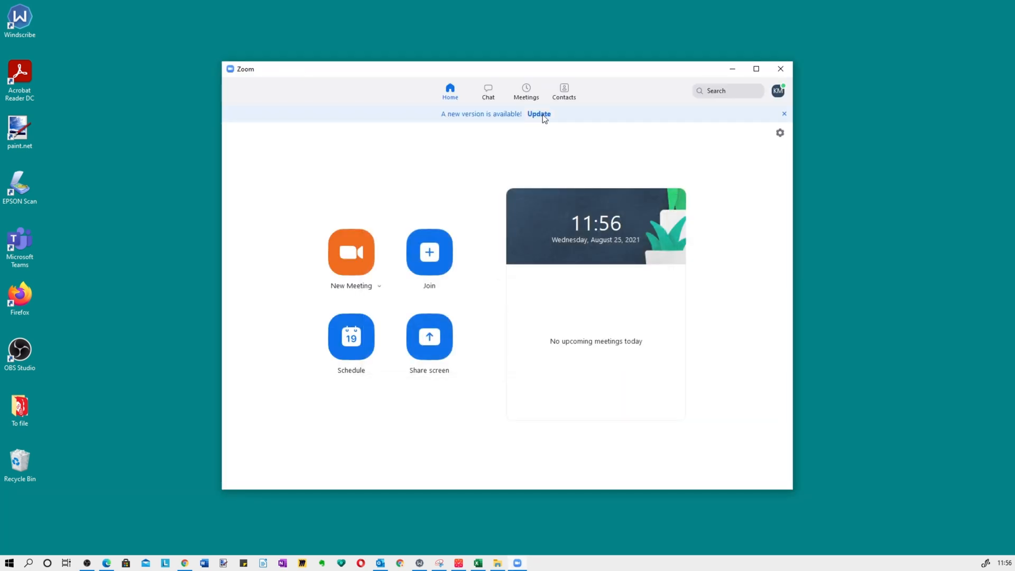
mouse_move(770, 119)
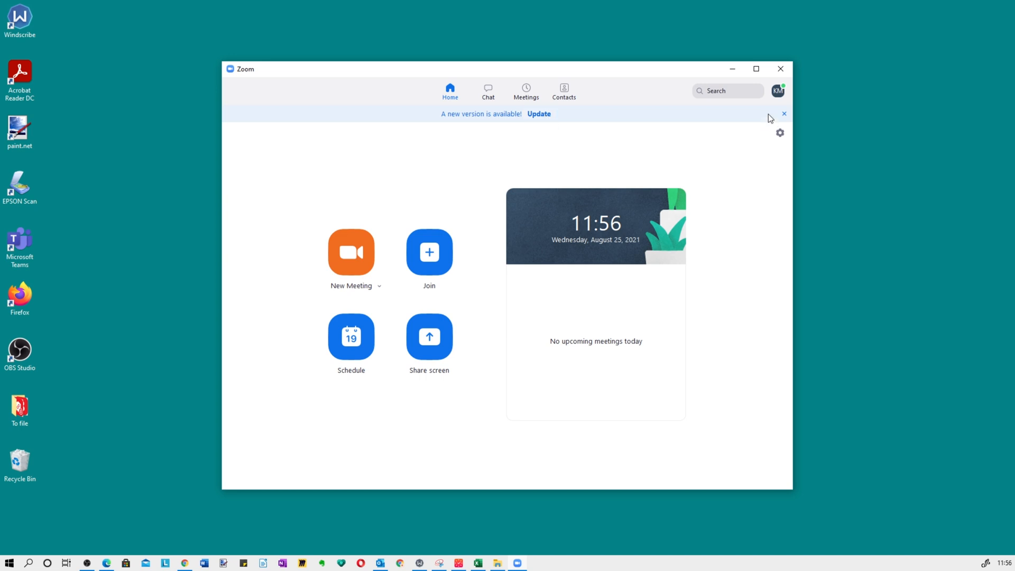
Step: Run Check for Updates from the account menu and start installing the 5.7.6 update
left_click(778, 91)
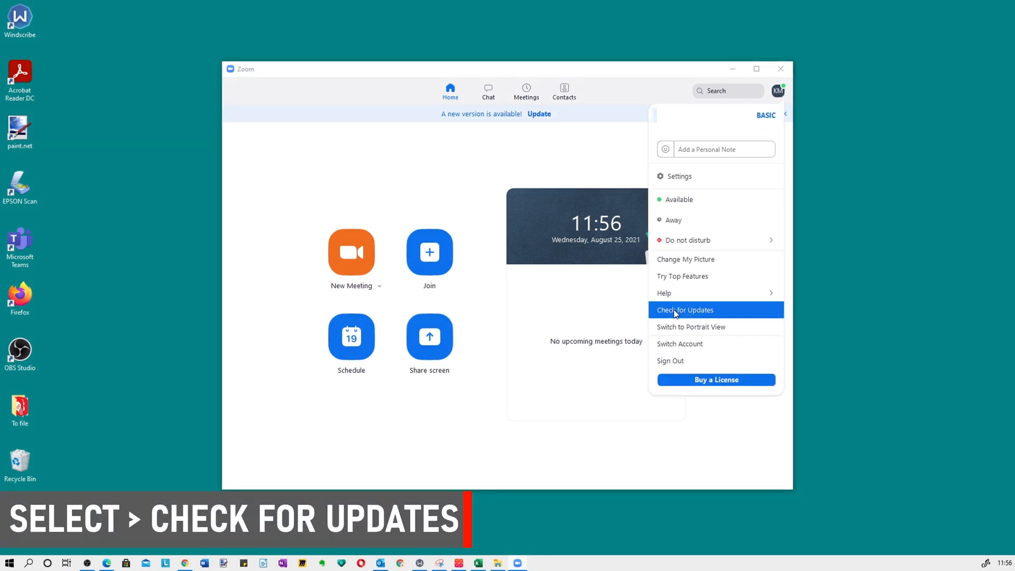
left_click(684, 310)
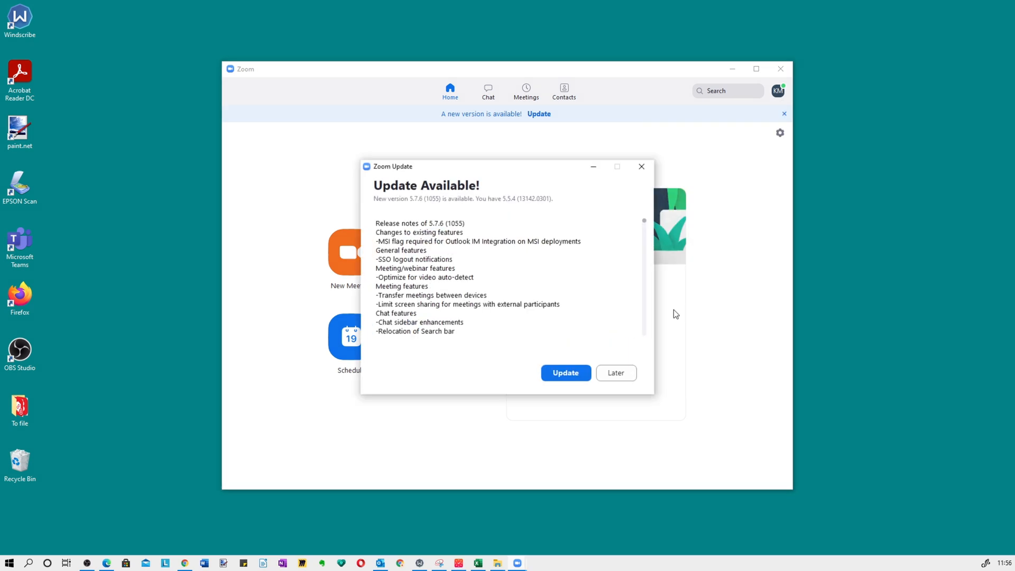
mouse_move(502, 240)
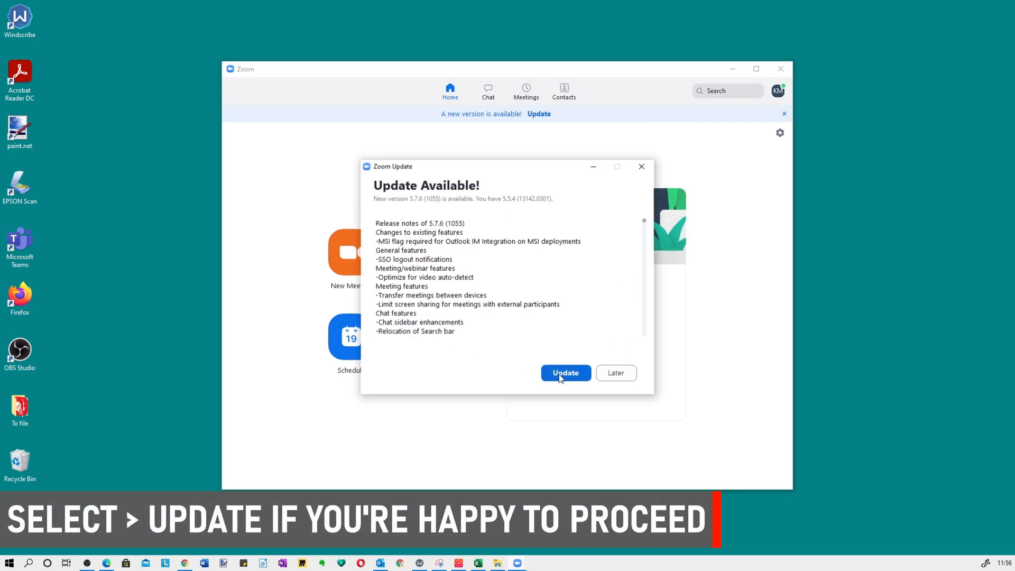
left_click(565, 373)
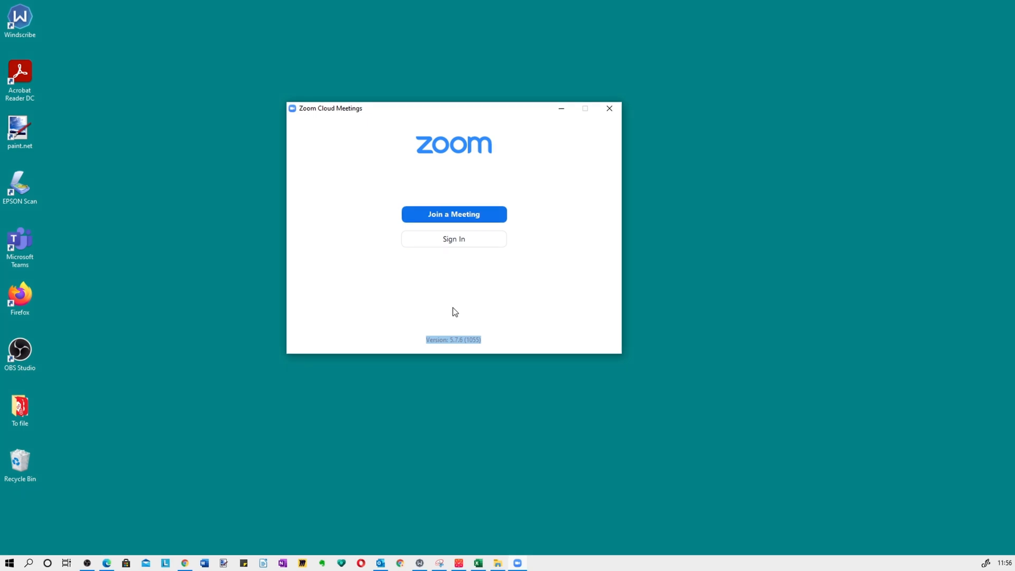
Step: After the 5.7.6 installation restarts Zoom, bring up the sign-in form again
left_click(454, 239)
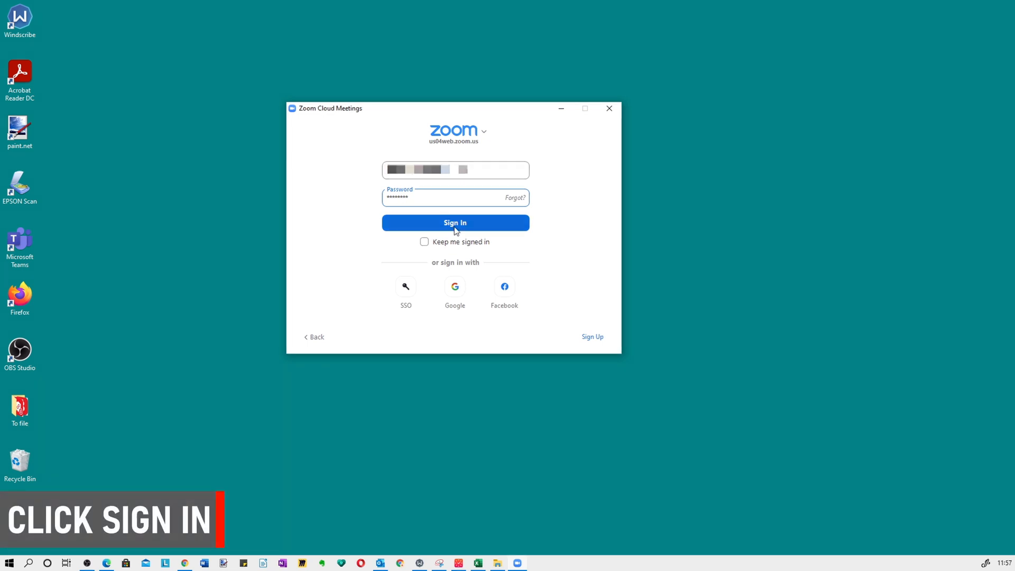
Step: Sign back in to the updated Zoom with the filled-in credentials
left_click(454, 222)
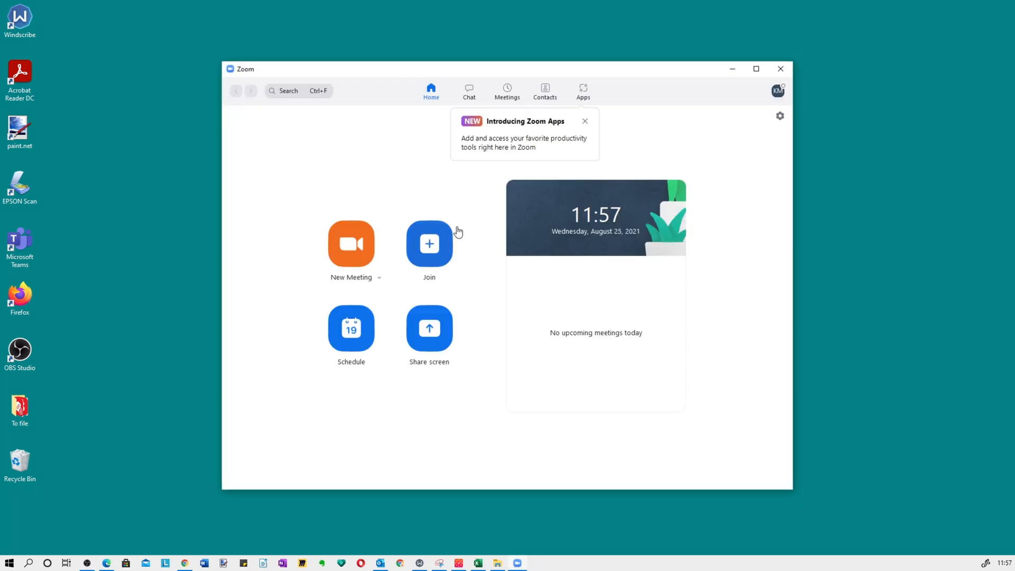
mouse_move(584, 125)
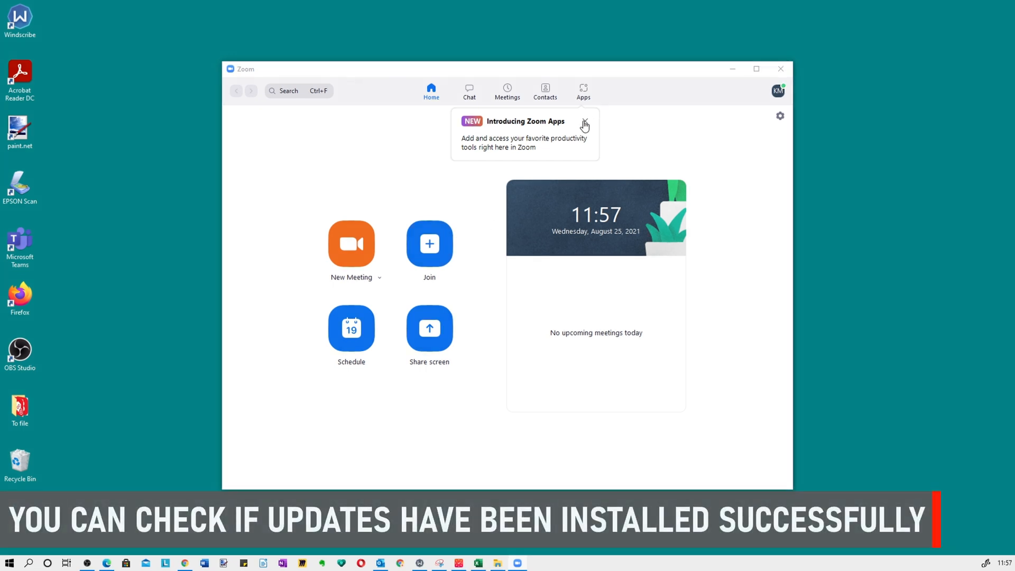
Step: Run Check for Updates again to confirm version 5.7.6 (1055) is the latest
left_click(778, 91)
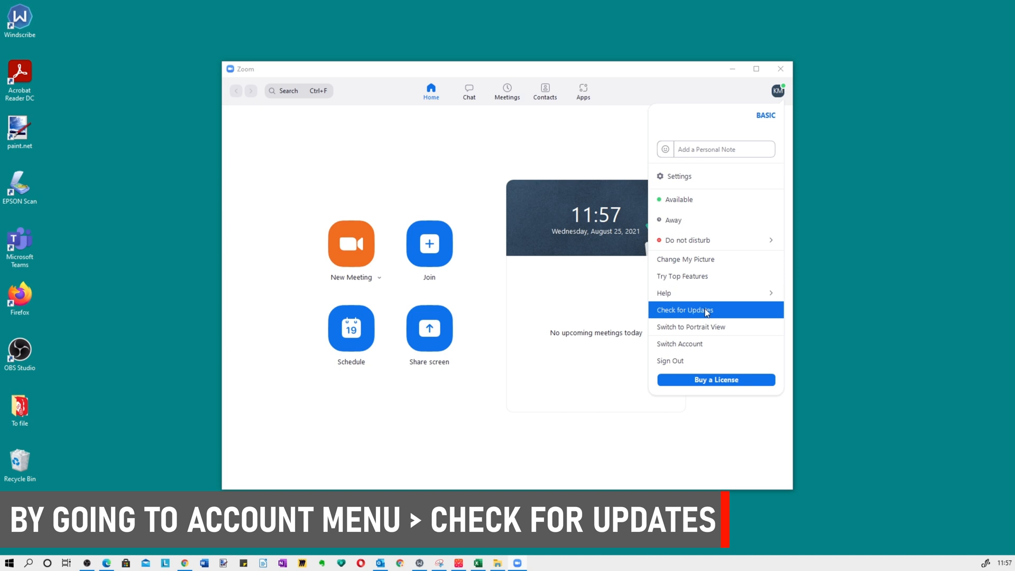
left_click(684, 310)
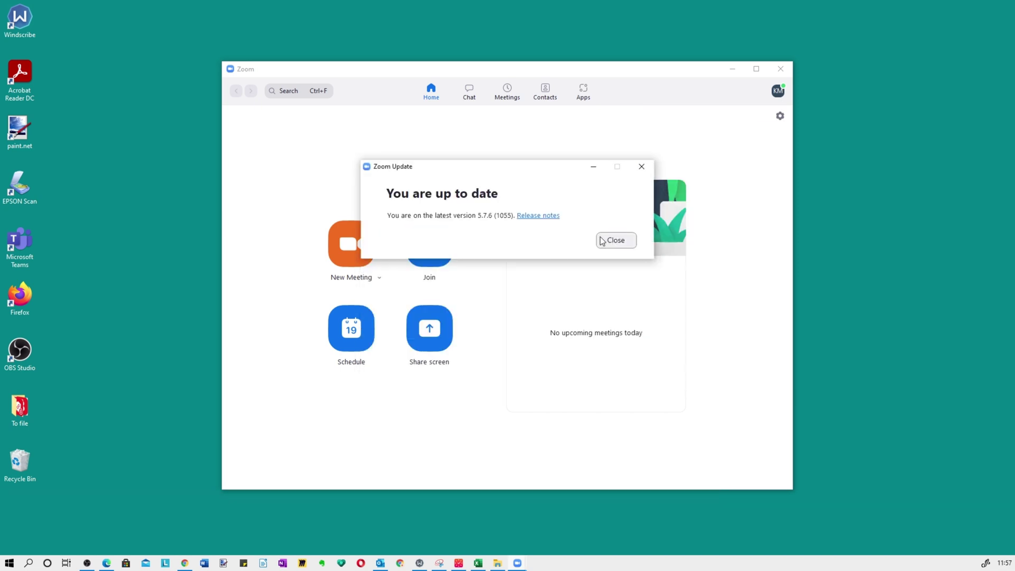
mouse_move(541, 218)
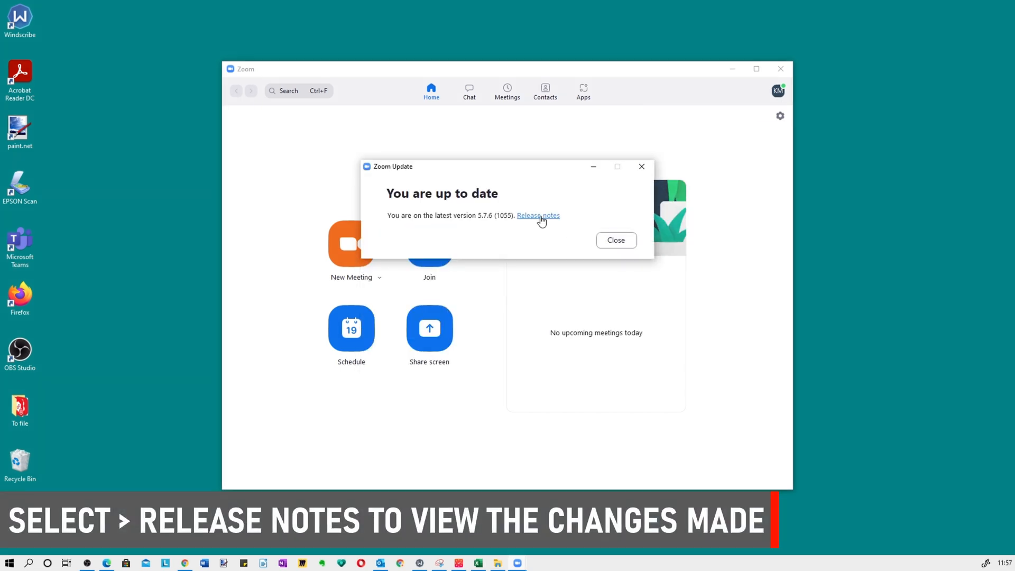